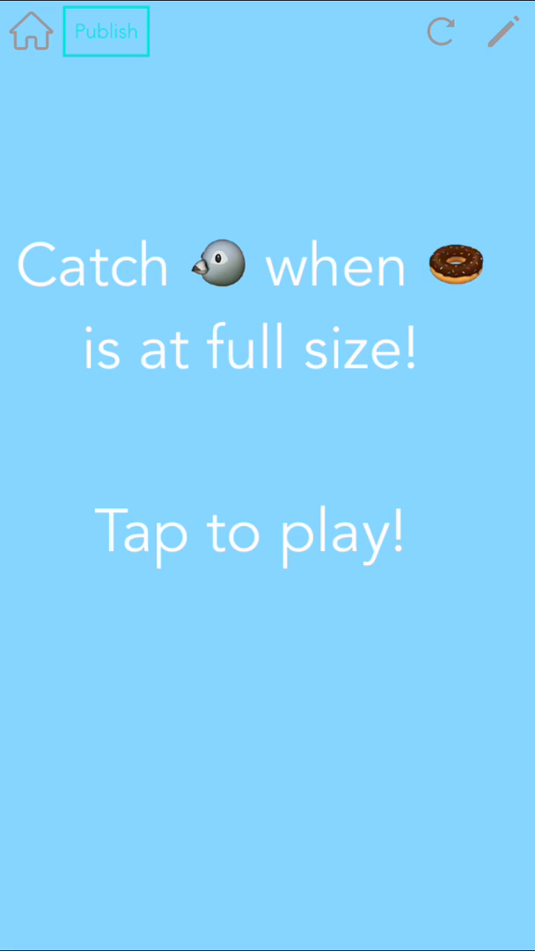
Step: Open the game's code for editing to reach the penguin image's rules
{"action": "left_click", "coordinate": [250, 529]}
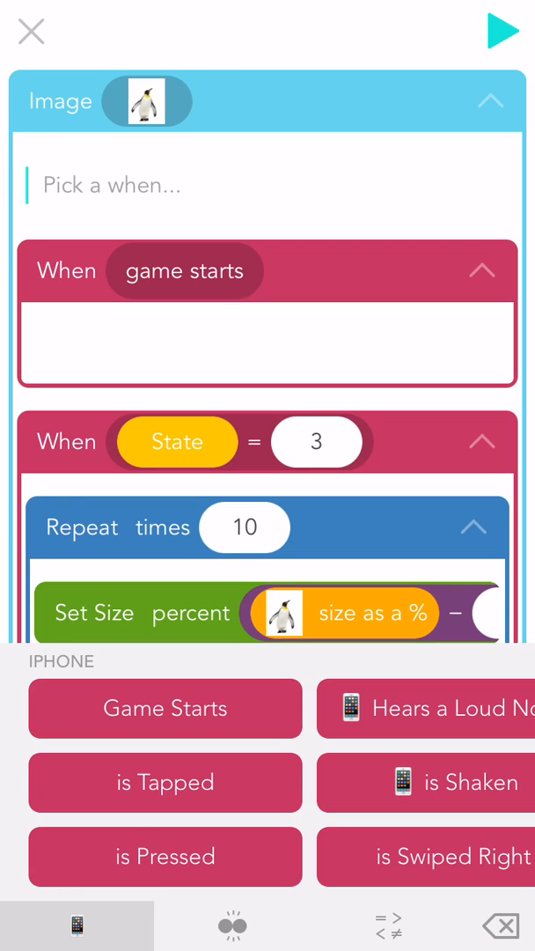
{"action": "left_click", "coordinate": [503, 27]}
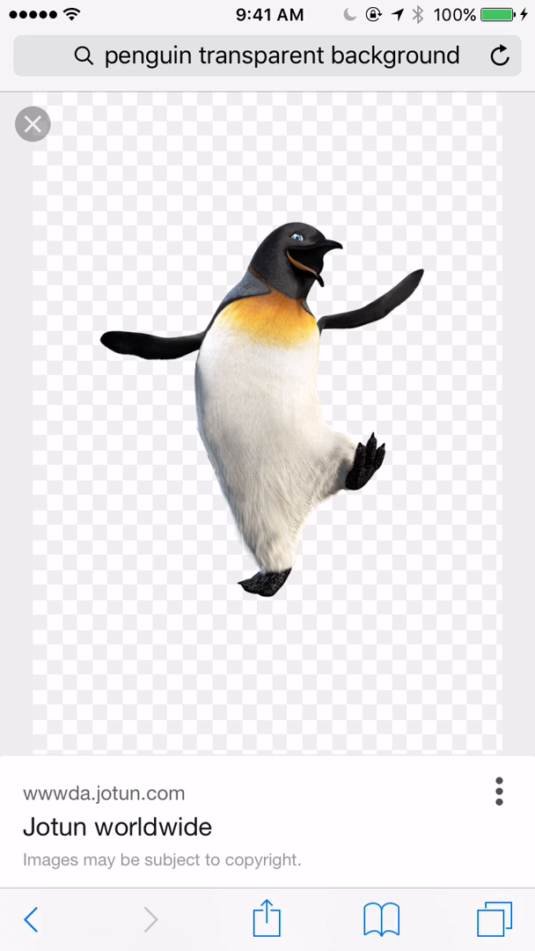
Step: Long-press the penguin image and save it to the photo library
{"action": "left_click", "coordinate": [264, 379]}
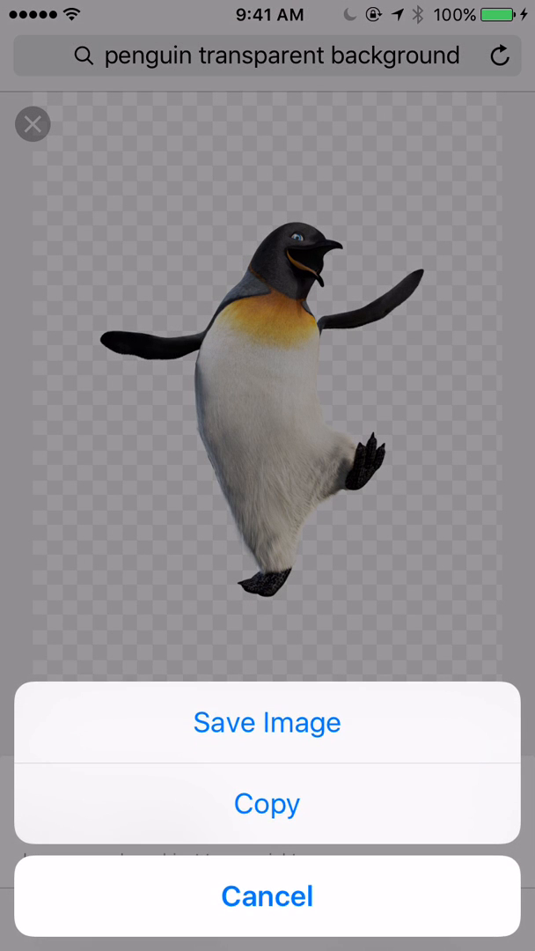
{"action": "left_click", "coordinate": [267, 895]}
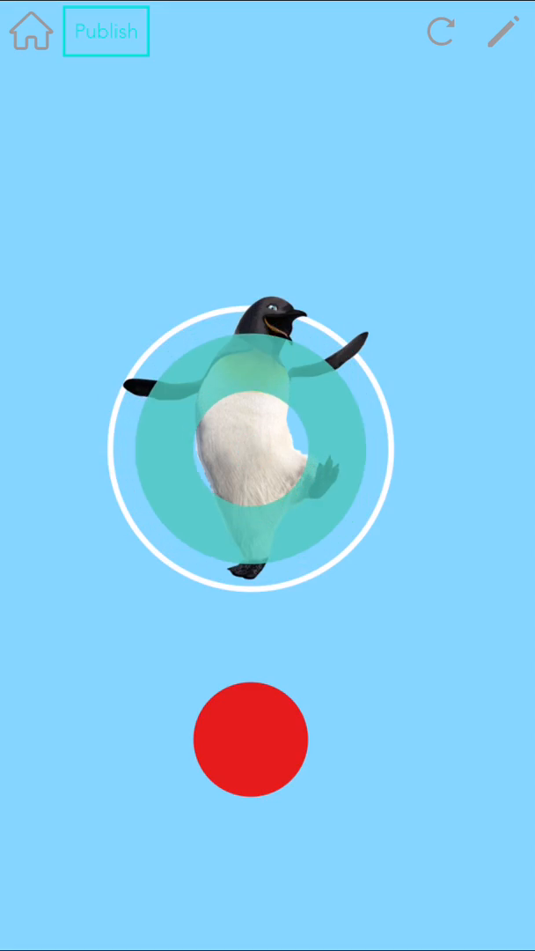
Step: Tap the penguin while test-playing the game
{"action": "left_click", "coordinate": [250, 451]}
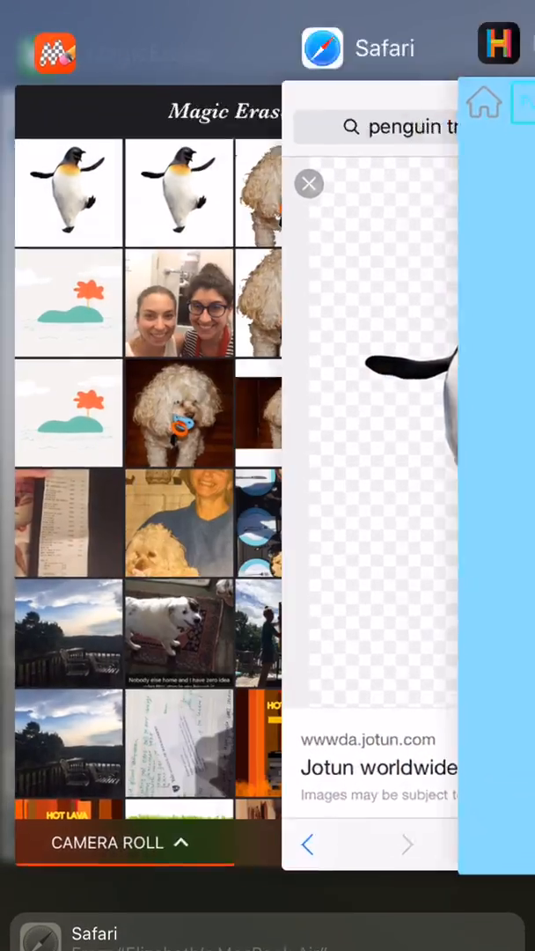
Step: Switch to Magic Eraser, load the dog photo and confirm a square crop around it
{"action": "left_click", "coordinate": [308, 183]}
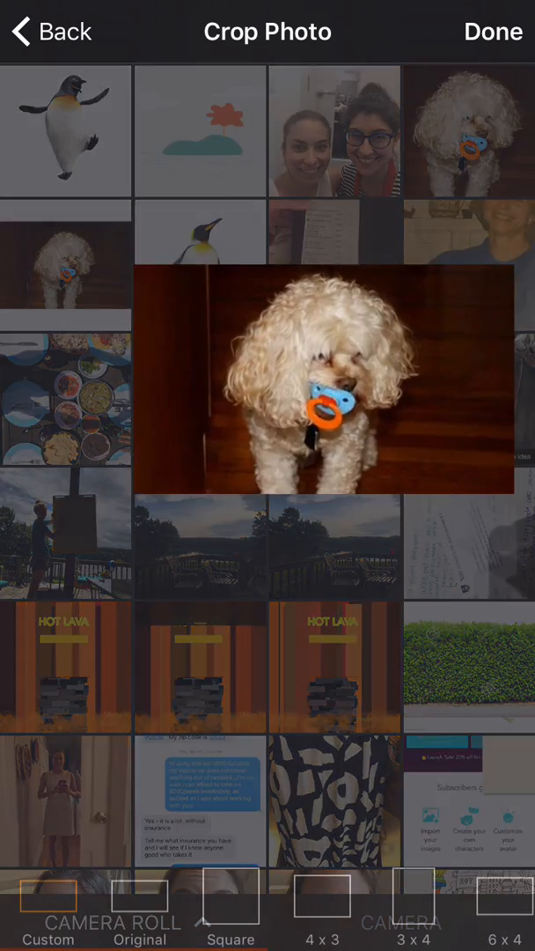
{"action": "left_click", "coordinate": [317, 384]}
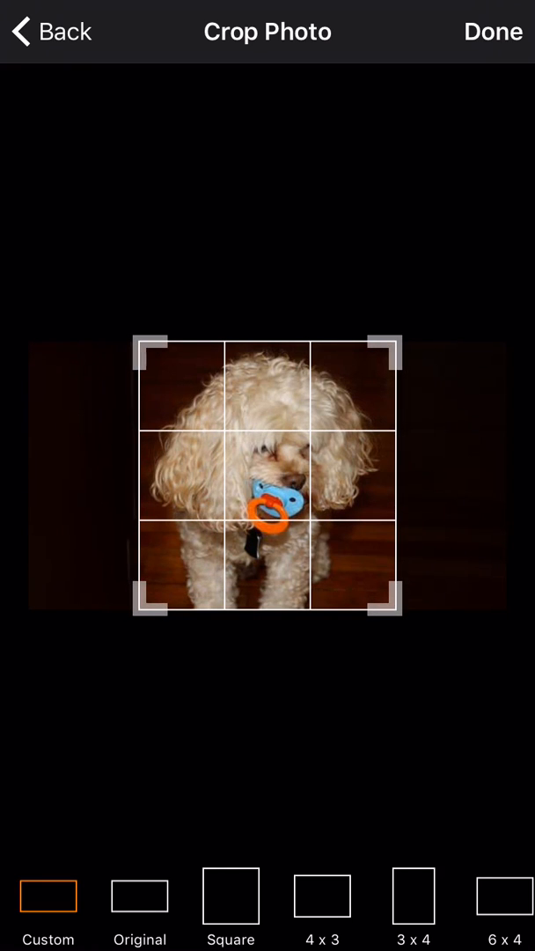
{"action": "left_click", "coordinate": [491, 31]}
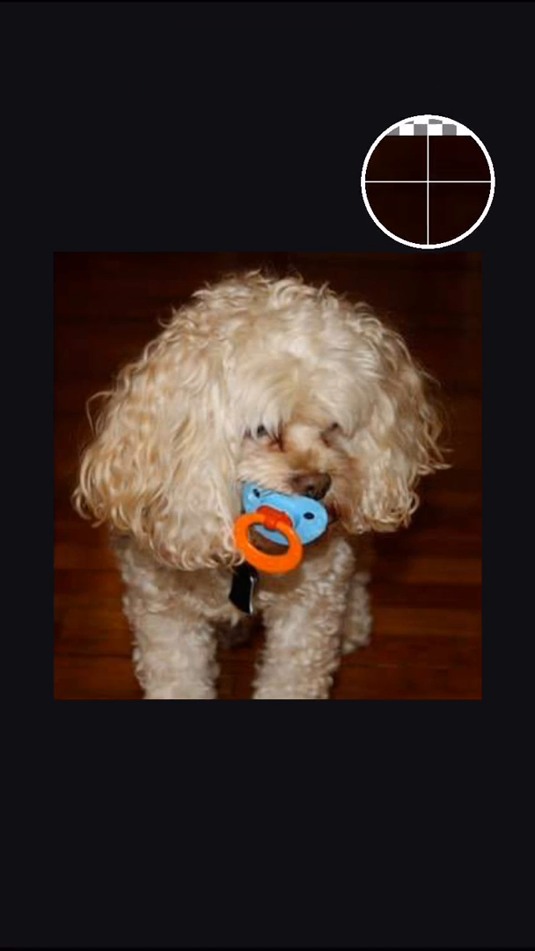
Step: Erase the dark background around the dog to transparency and bring up the save choices
{"action": "left_click_drag", "start_coordinate": [422, 184], "coordinate": [416, 612]}
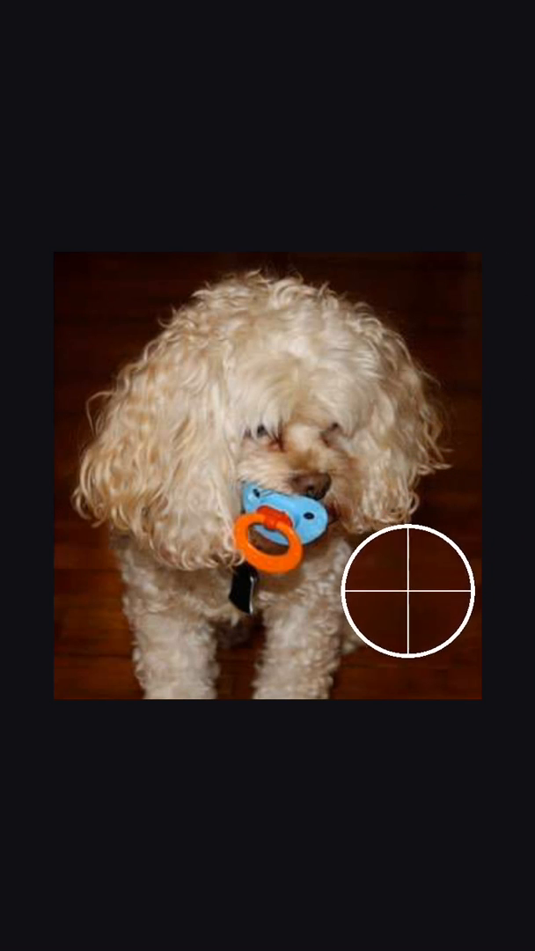
{"action": "left_click_drag", "start_coordinate": [412, 598], "coordinate": [49, 456]}
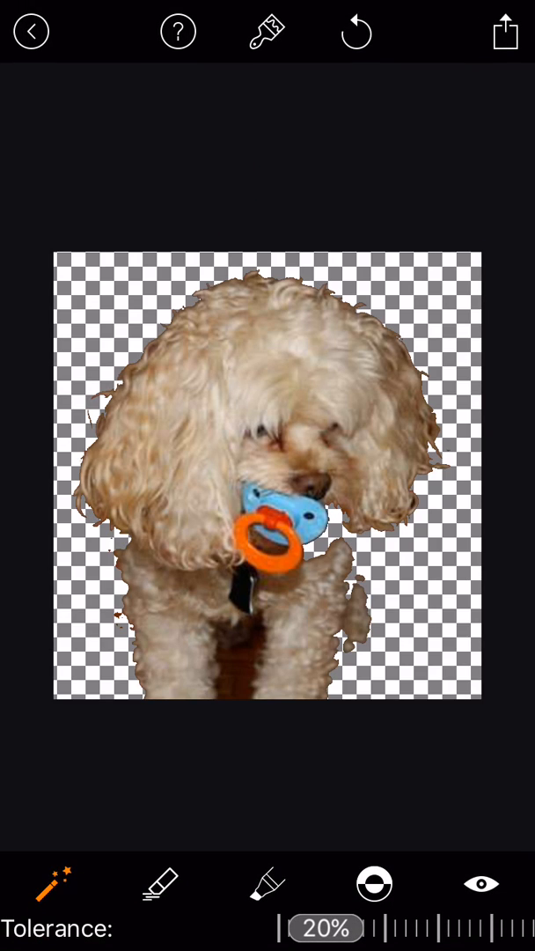
{"action": "left_click", "coordinate": [160, 884]}
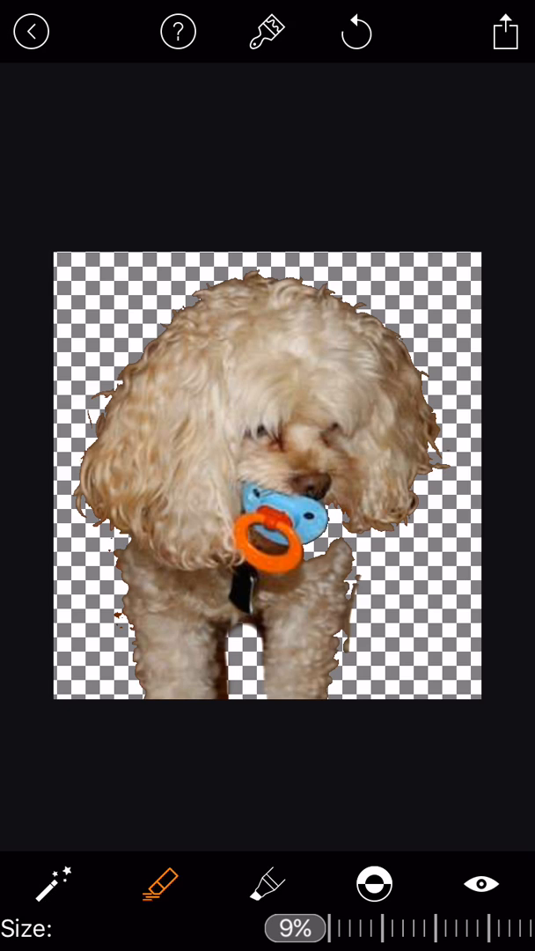
{"action": "left_click", "coordinate": [500, 29]}
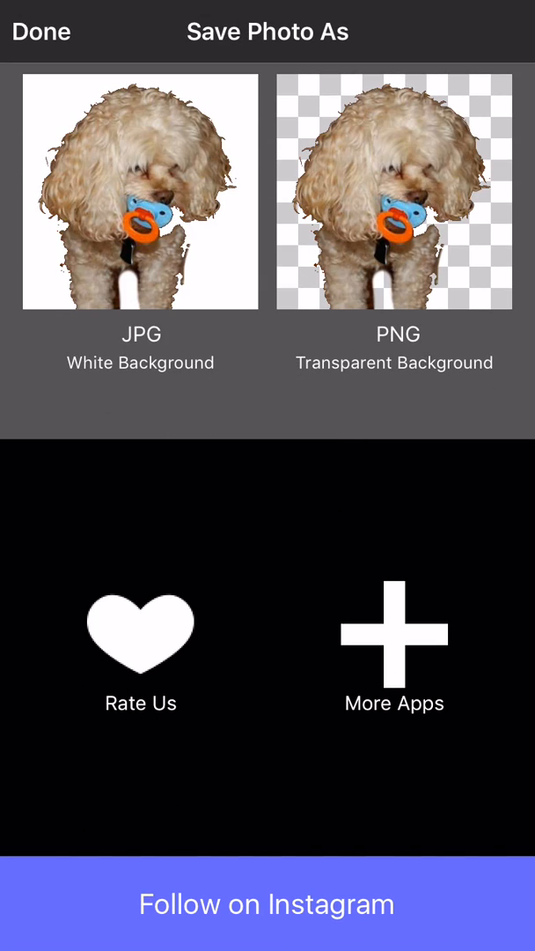
{"action": "left_click", "coordinate": [141, 192]}
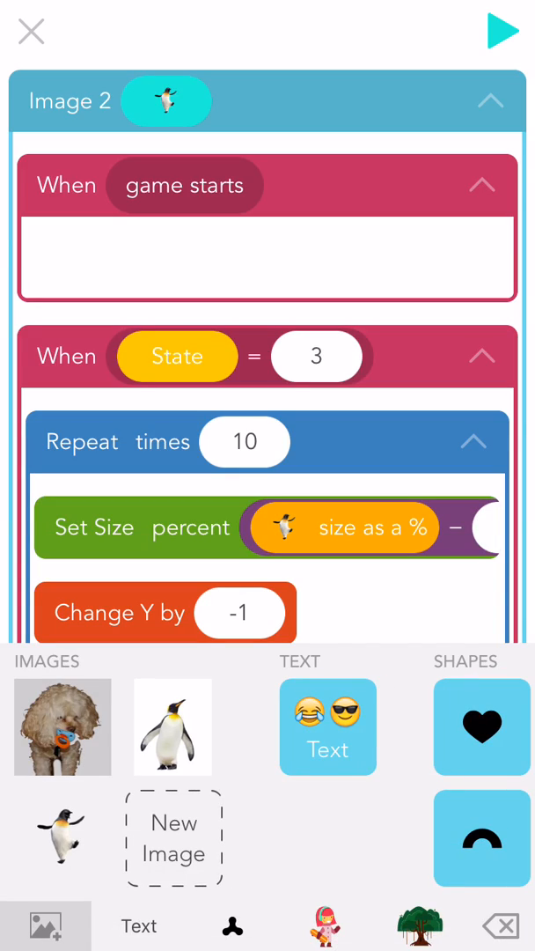
Step: Run the game from the code editor to test the changes
{"action": "left_click", "coordinate": [498, 26]}
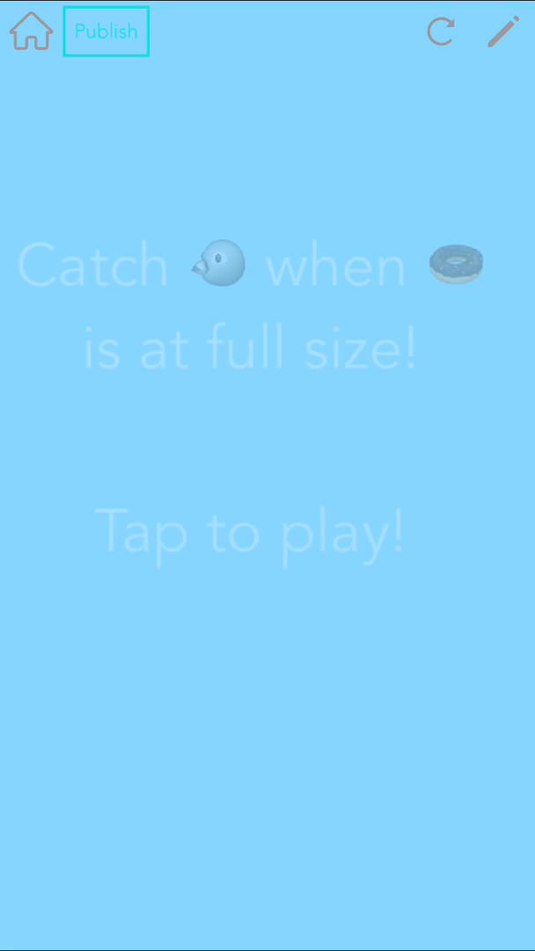